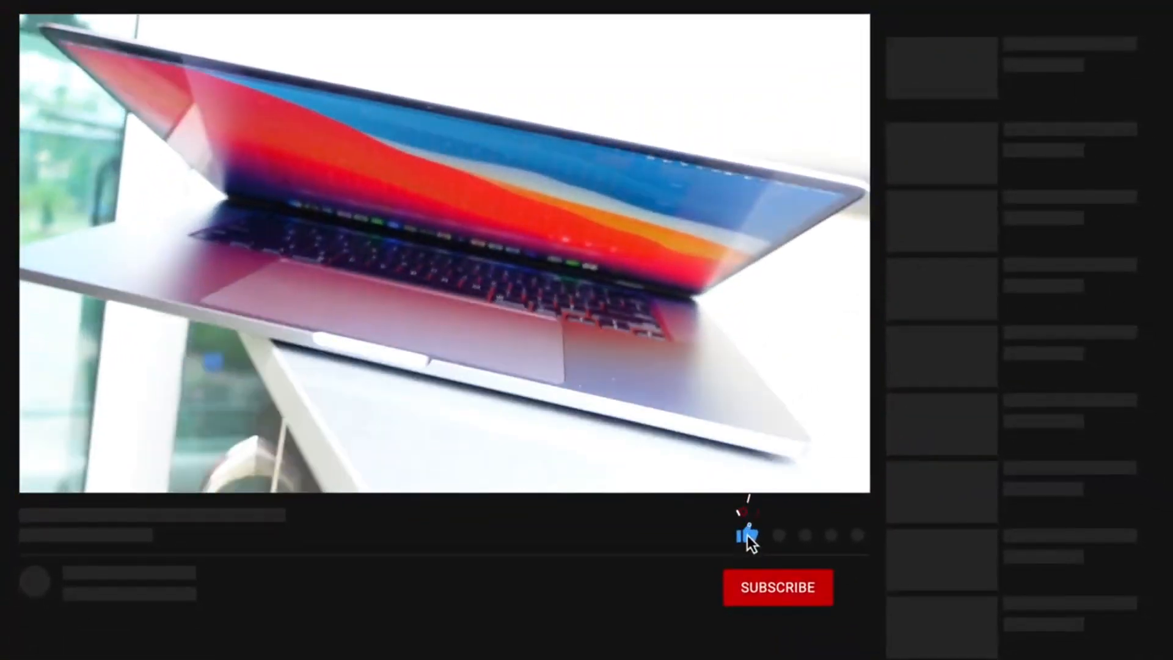
# - Subscribe to the laptop video's channel so SUBSCRIBED with a bell appears
pyautogui.click(777, 587)
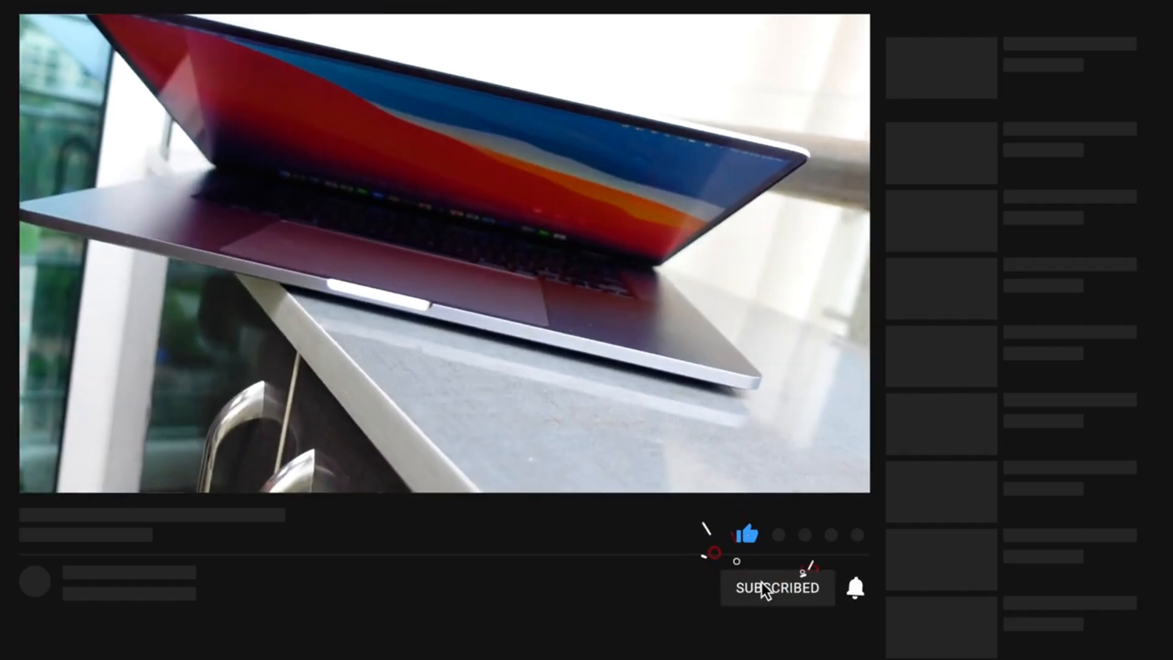